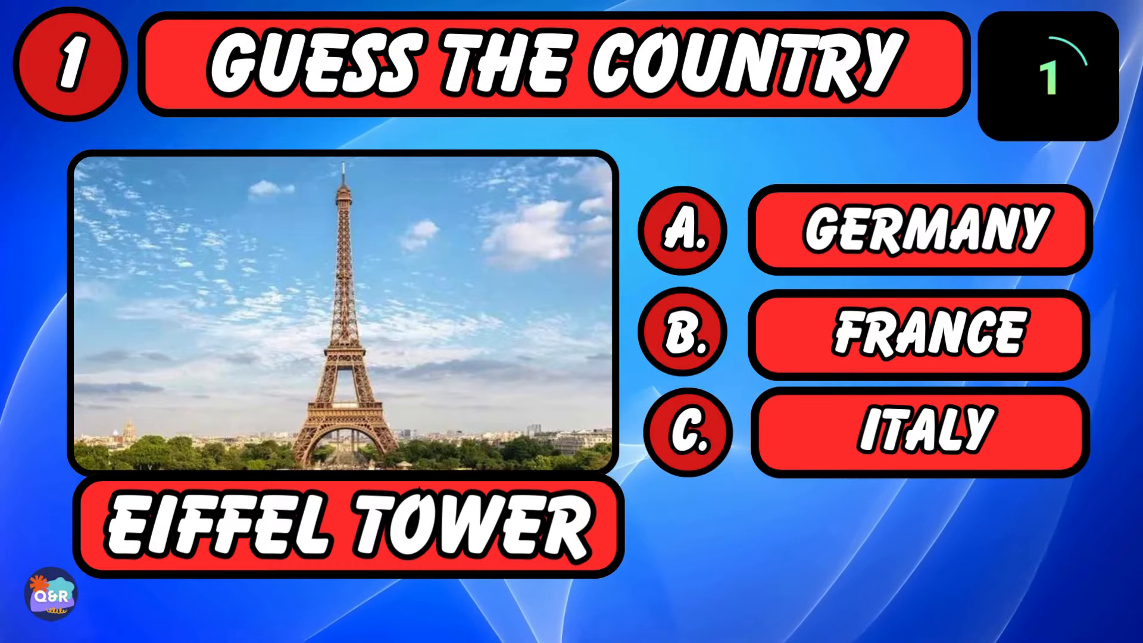
{"action": "left_click", "coordinate": [919, 334]}
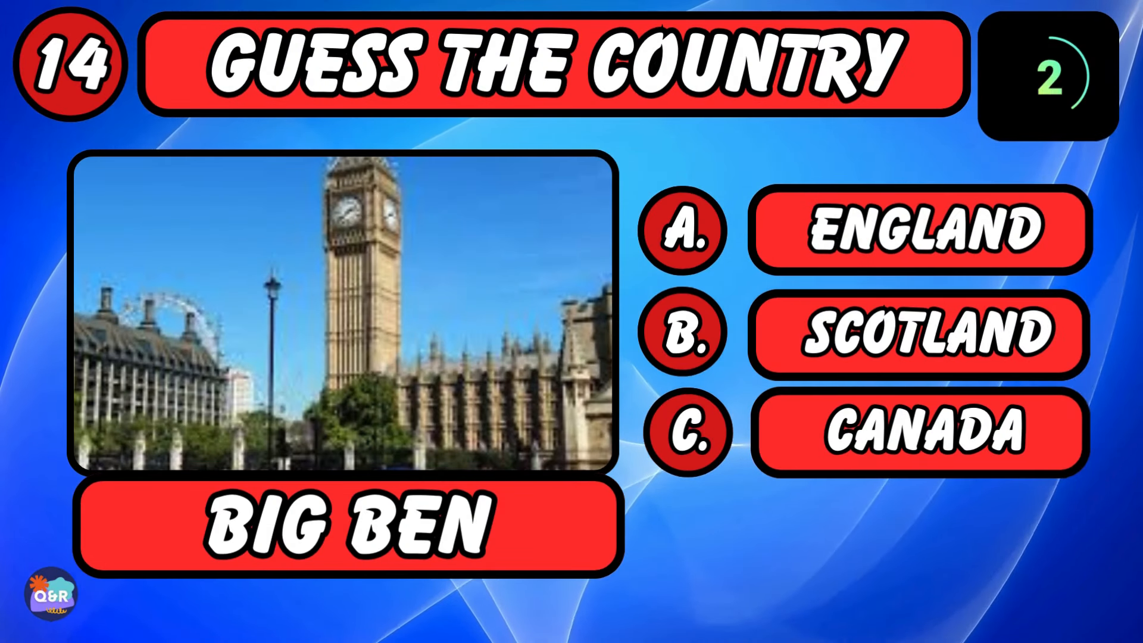
{"action": "left_click", "coordinate": [922, 231]}
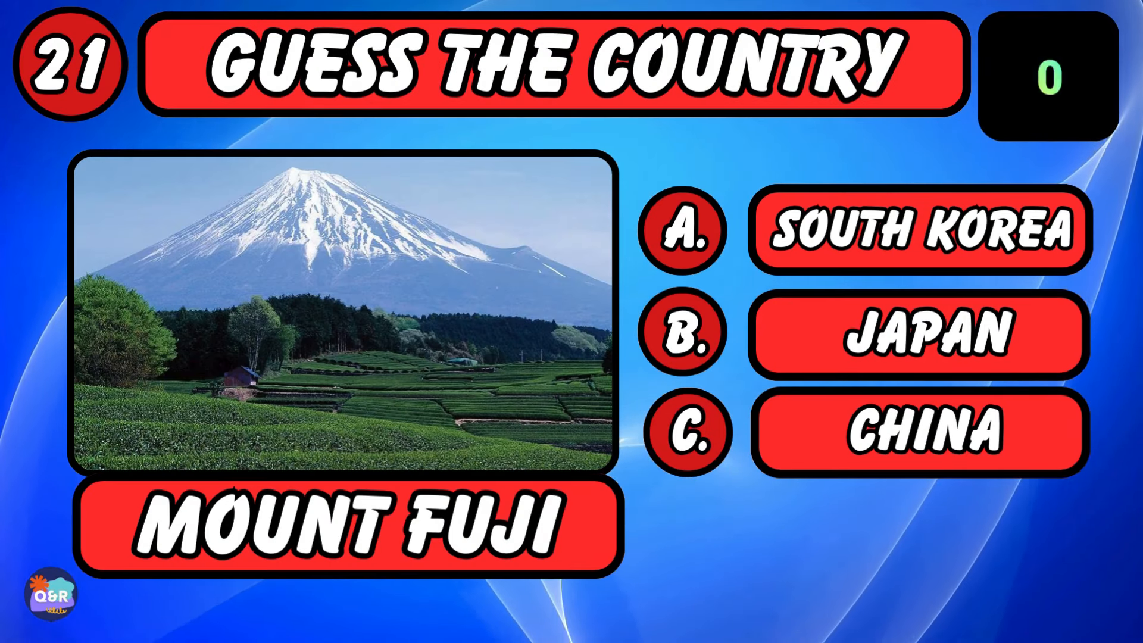
{"action": "left_click", "coordinate": [921, 334]}
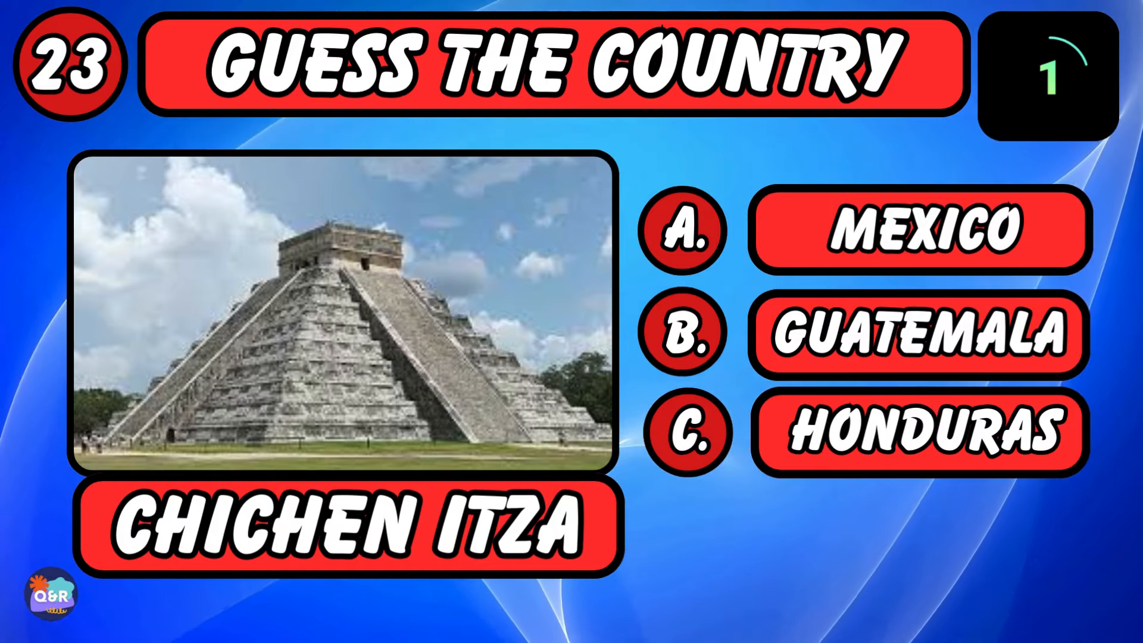
{"action": "left_click", "coordinate": [920, 231]}
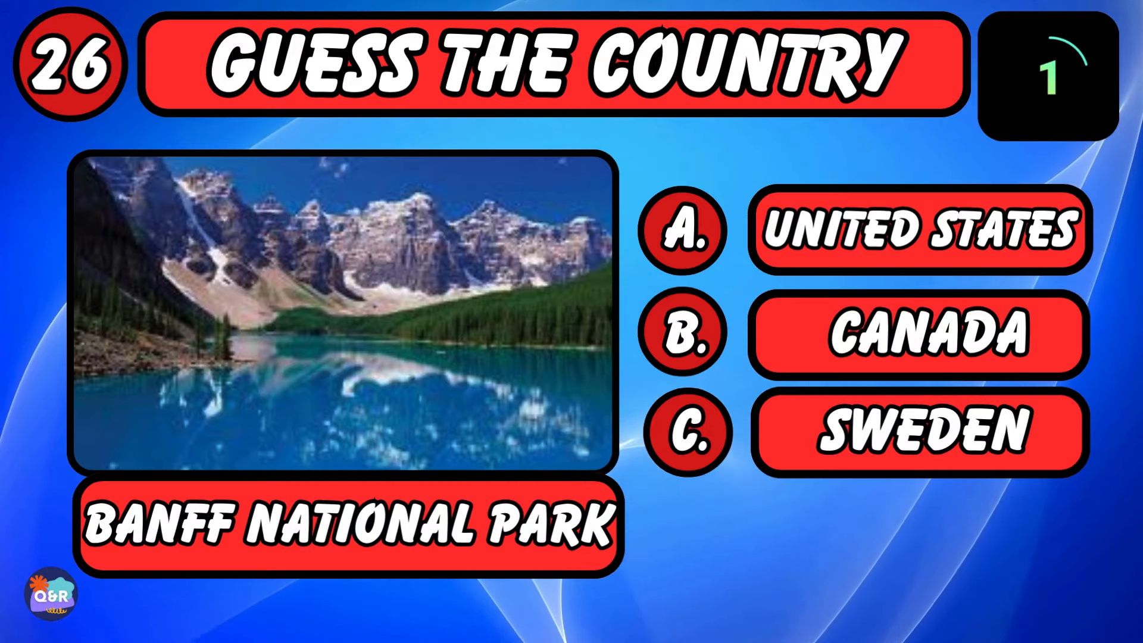
{"action": "left_click", "coordinate": [920, 332]}
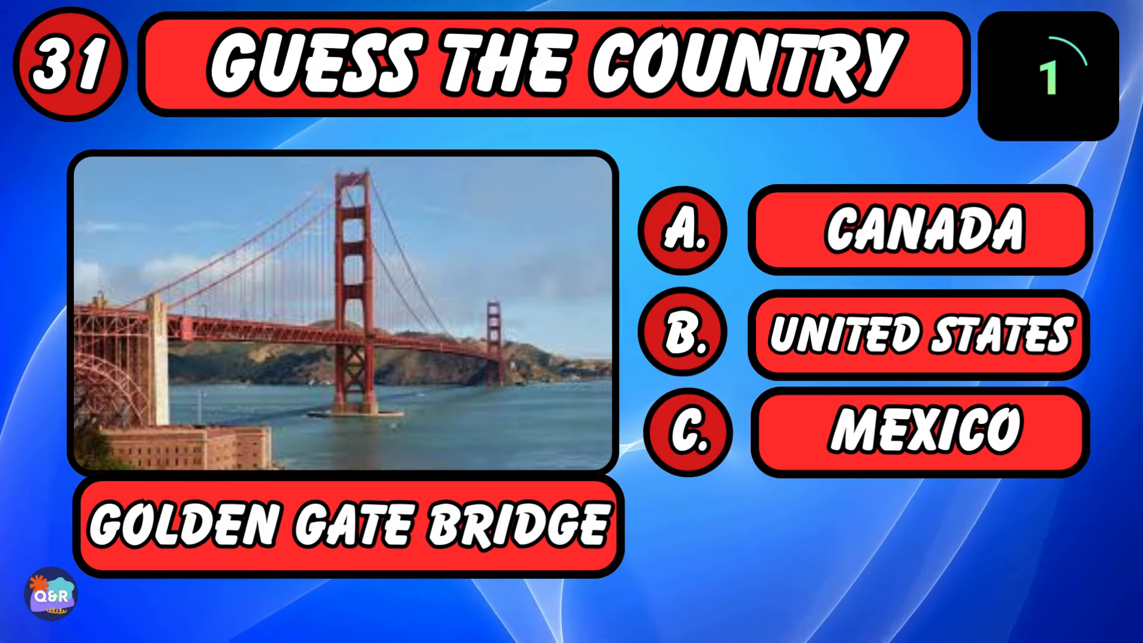
{"action": "left_click", "coordinate": [921, 334]}
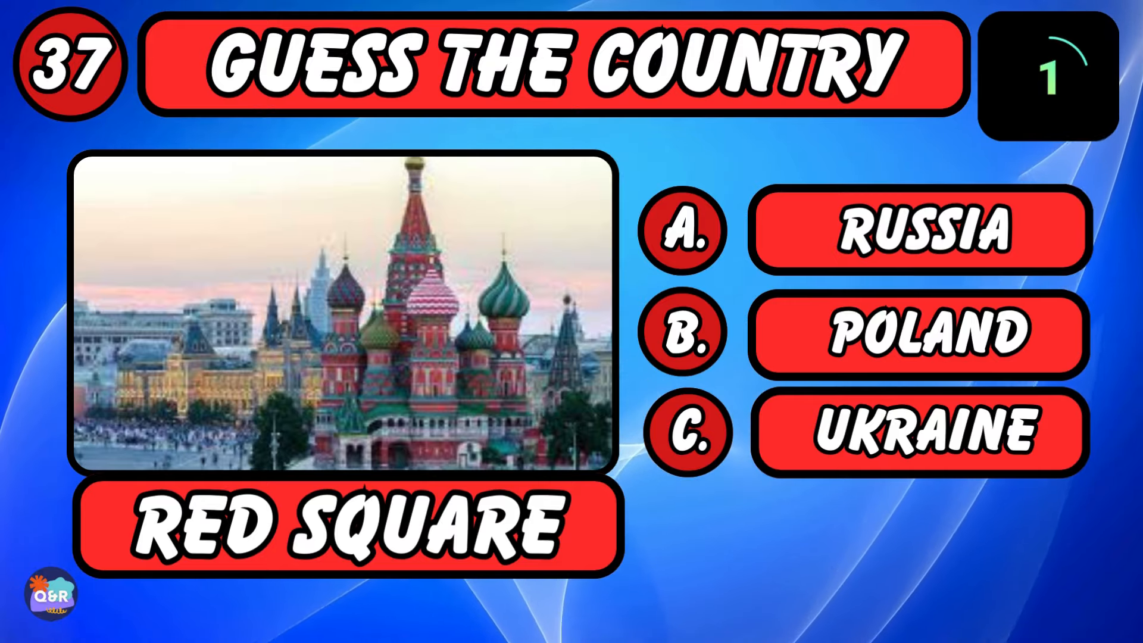
{"action": "left_click", "coordinate": [921, 229]}
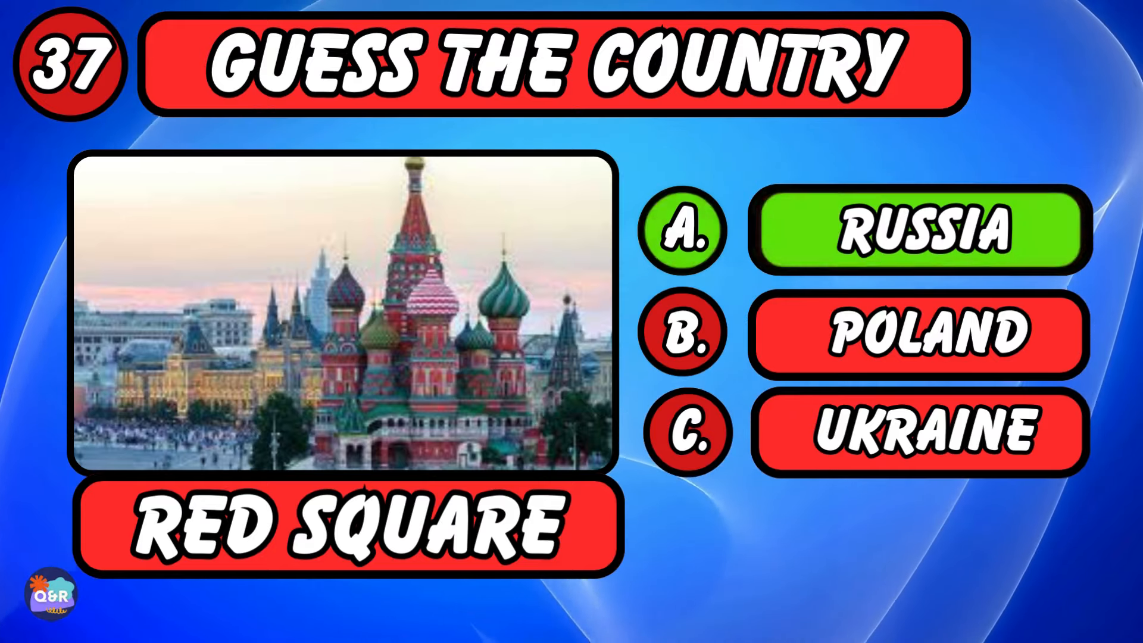